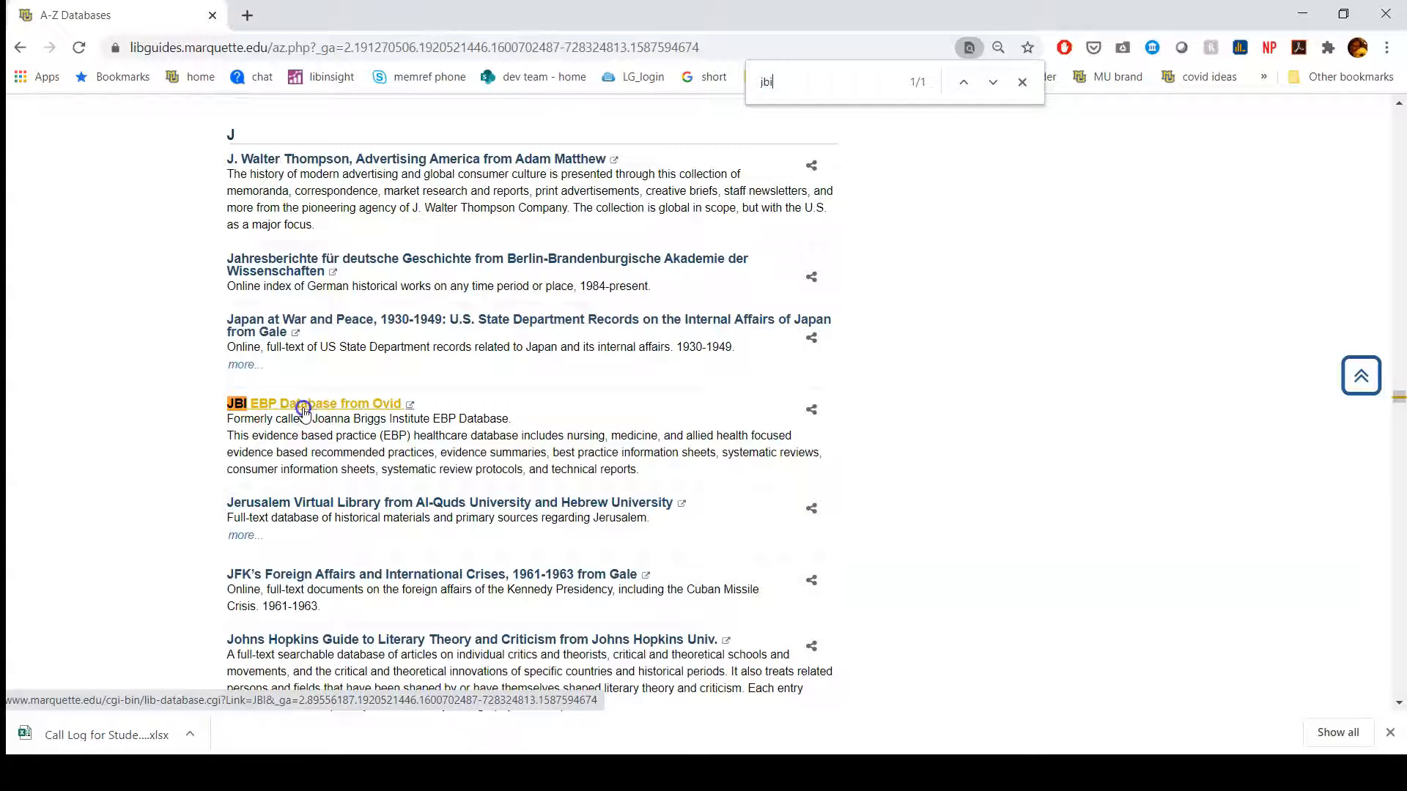
# Step: Launch JBI EBP Database from Ovid from Marquette's A-Z database list
pyautogui.click(315, 403)
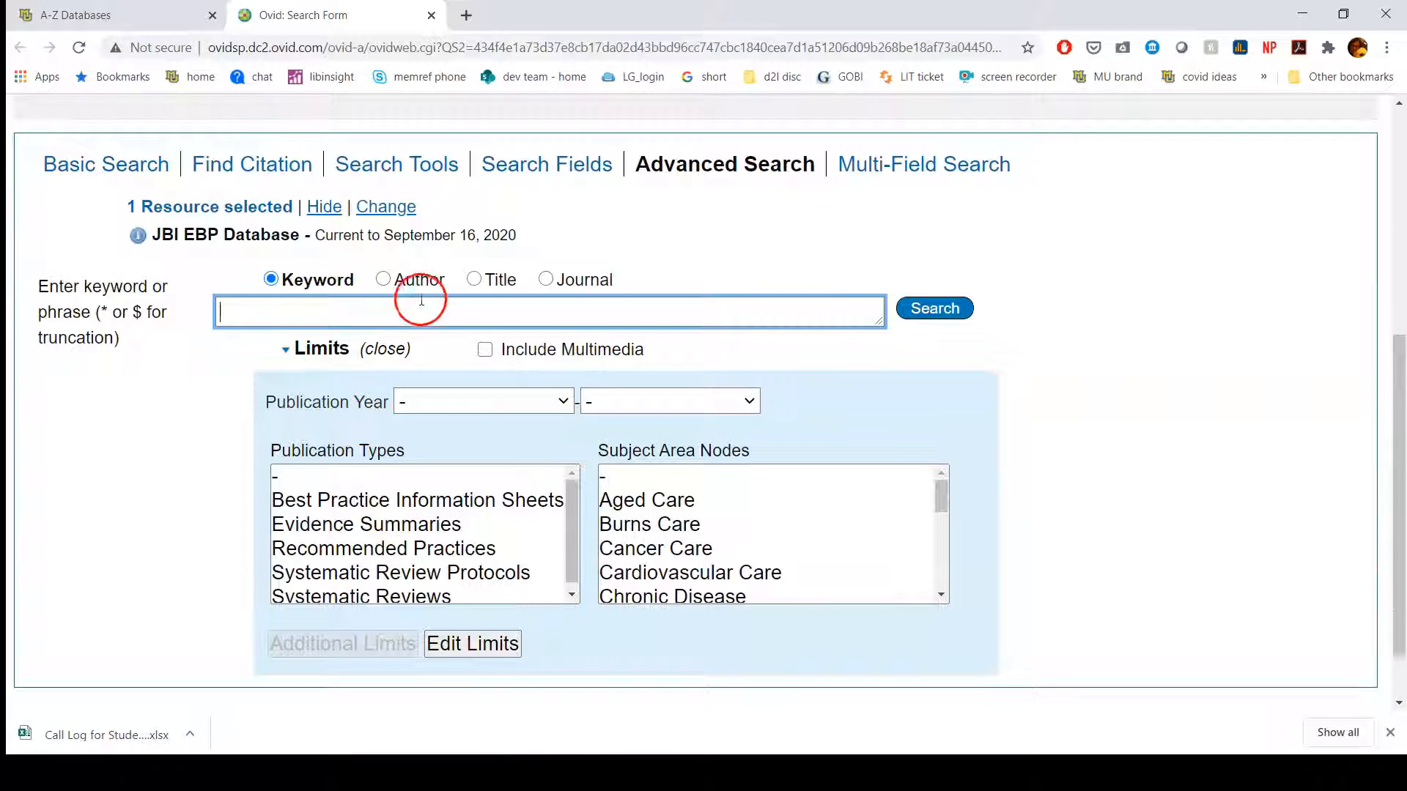
# Step: Search "multiple sclerosis" limited to Recommended Practices, yielding 85 and 5 results
pyautogui.write('"multiple sclerosis" AND gait analysis')
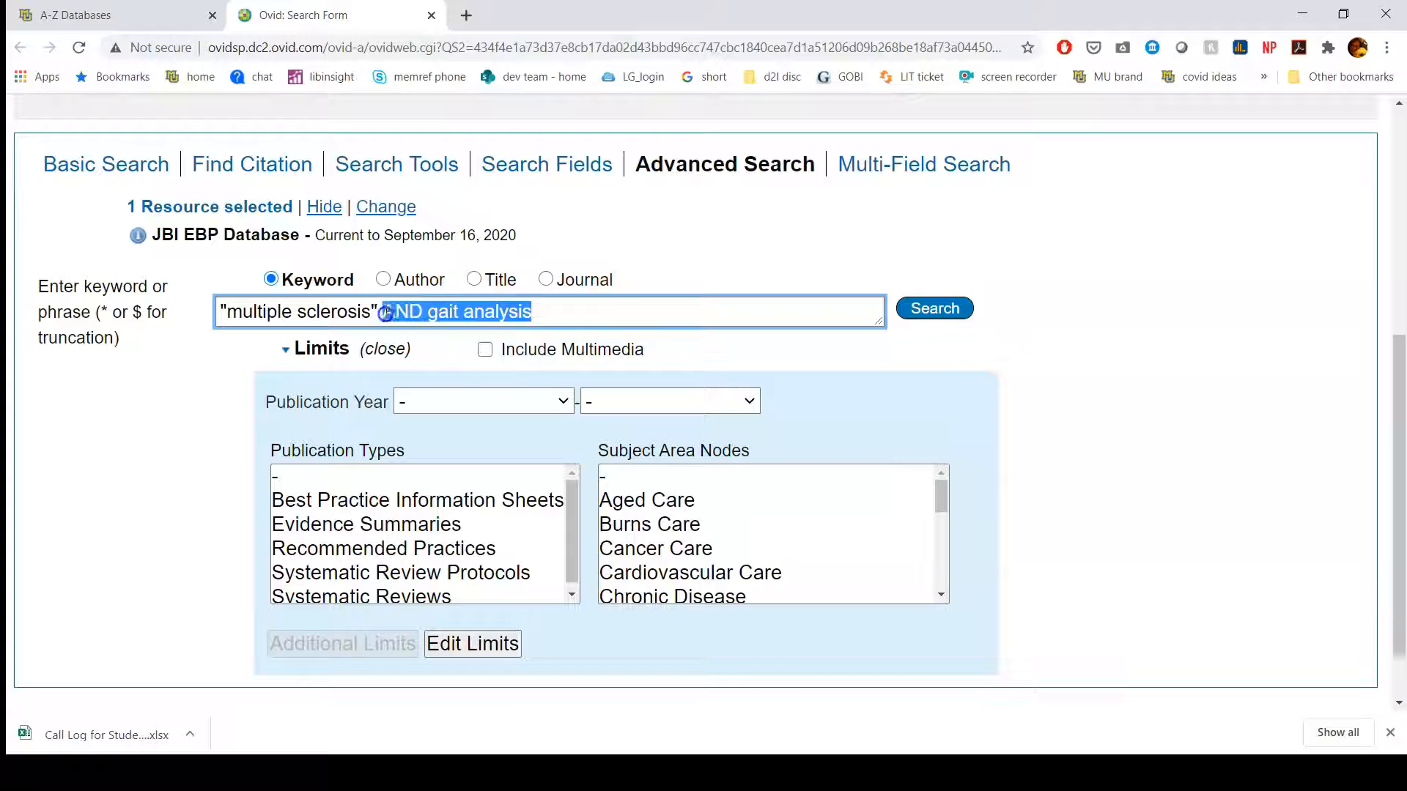
pyautogui.press('Delete')
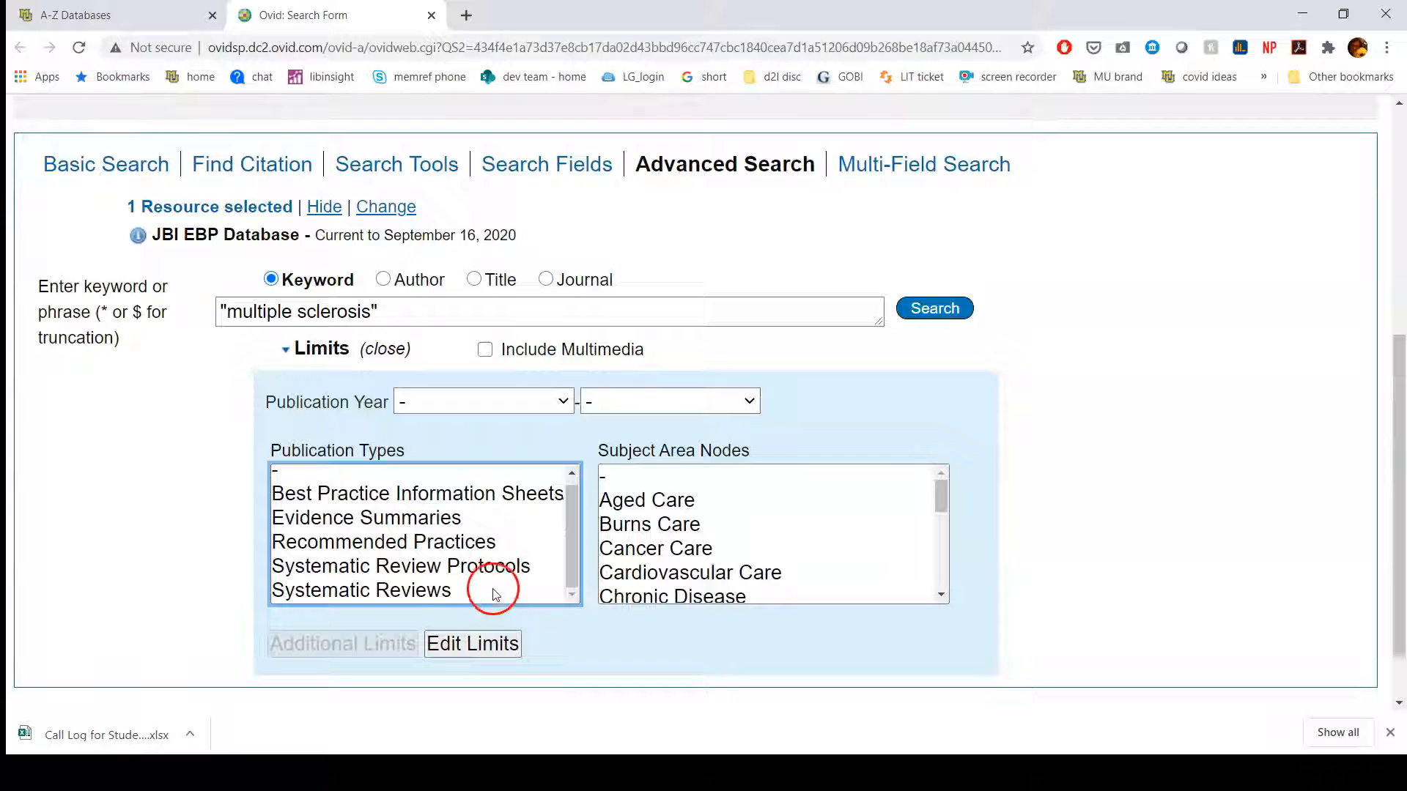
pyautogui.click(383, 541)
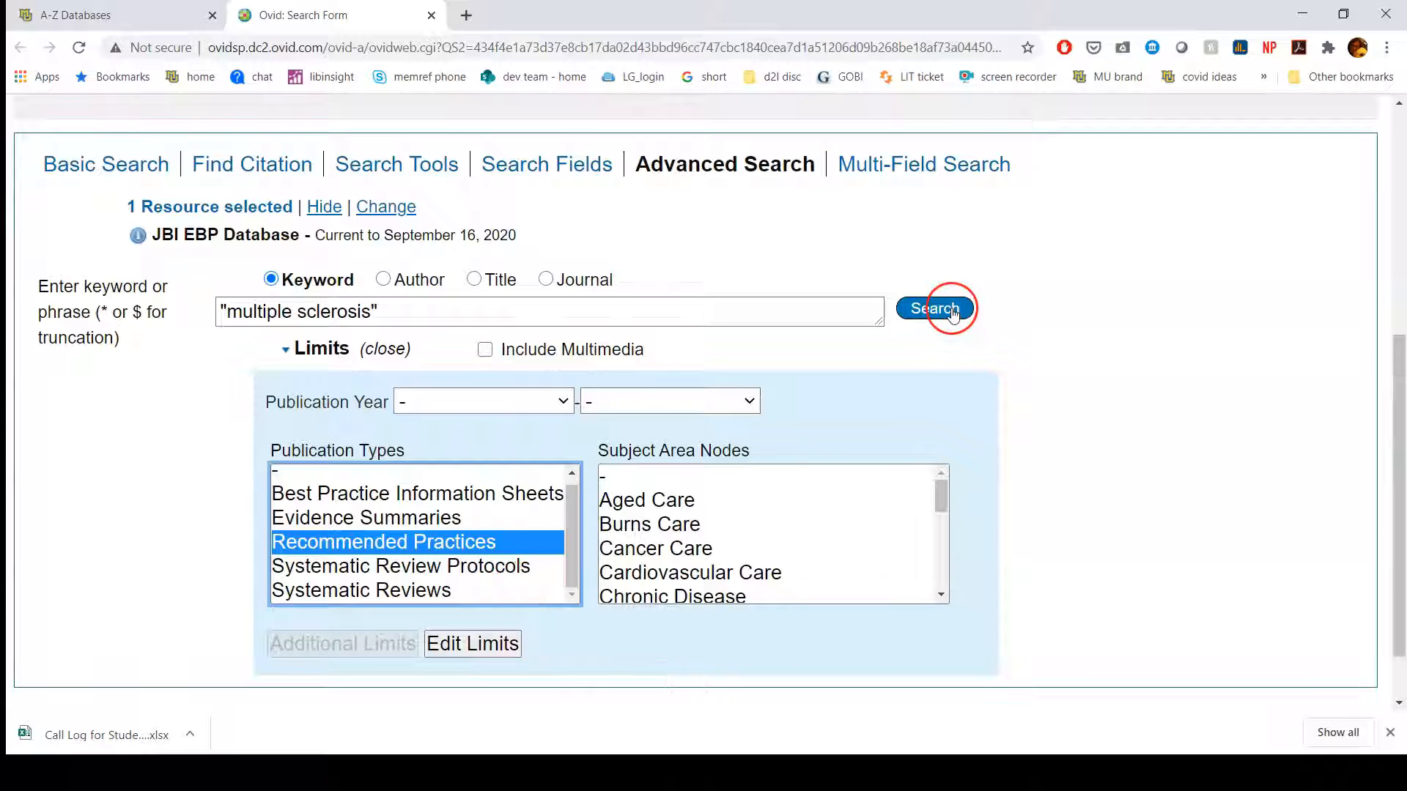
pyautogui.click(933, 308)
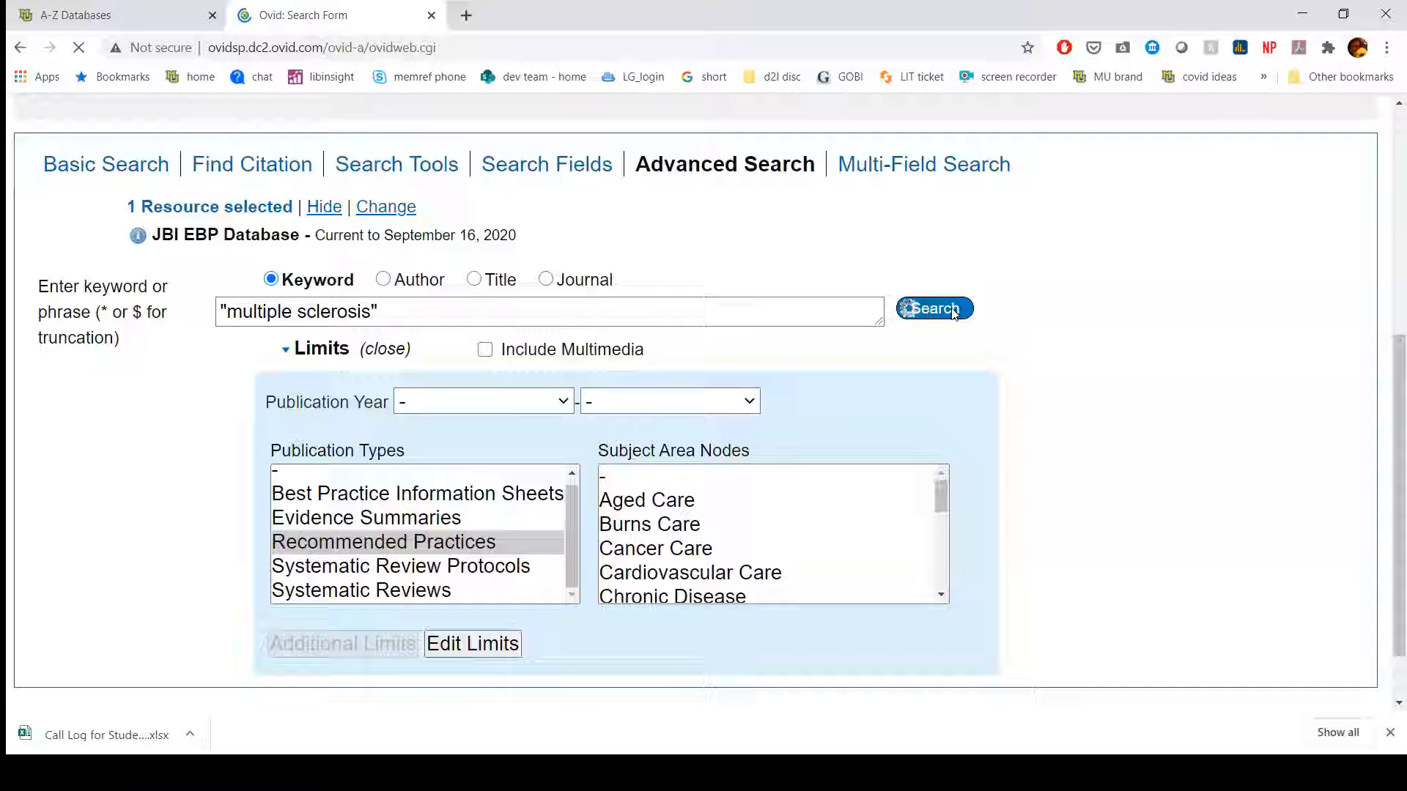
pyautogui.click(933, 307)
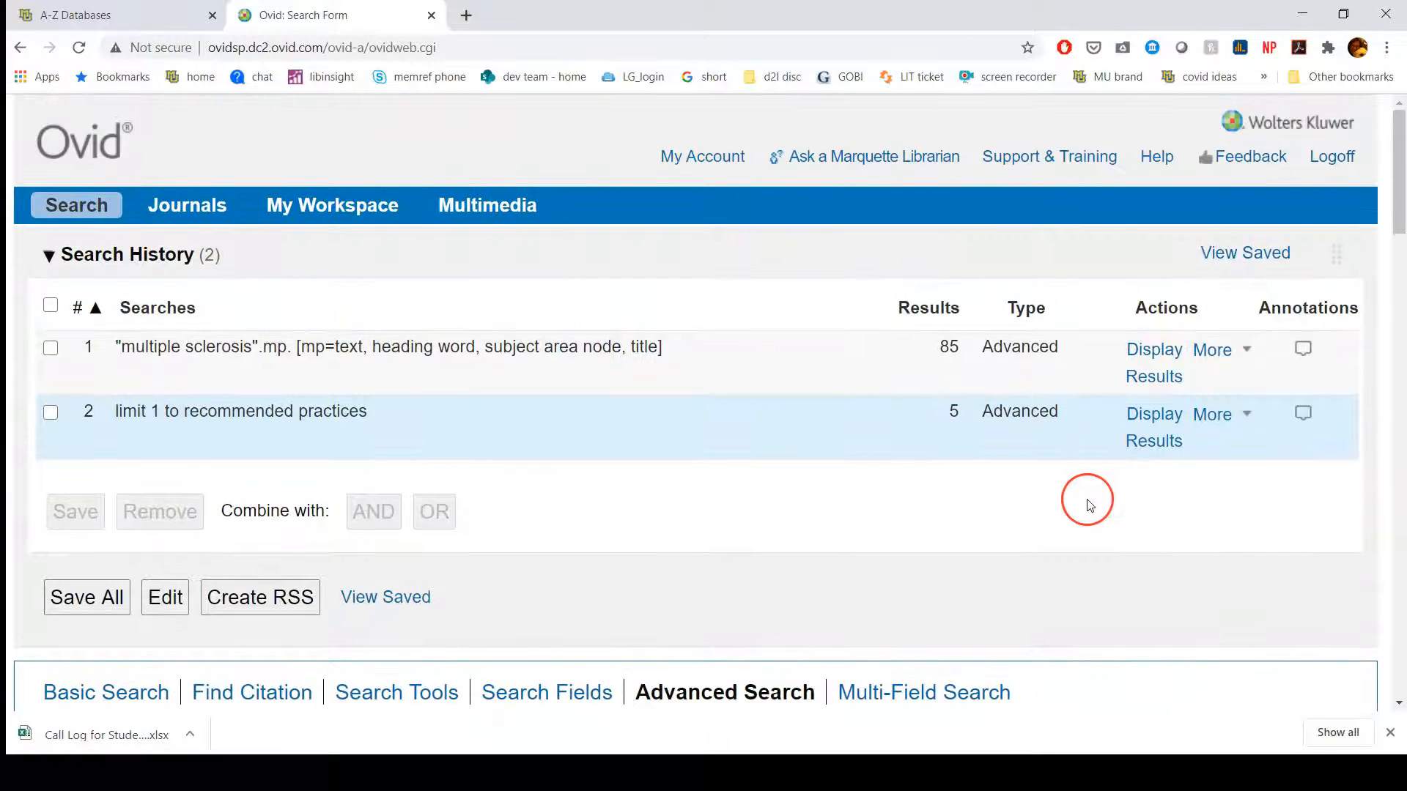
pyautogui.scroll(-3)
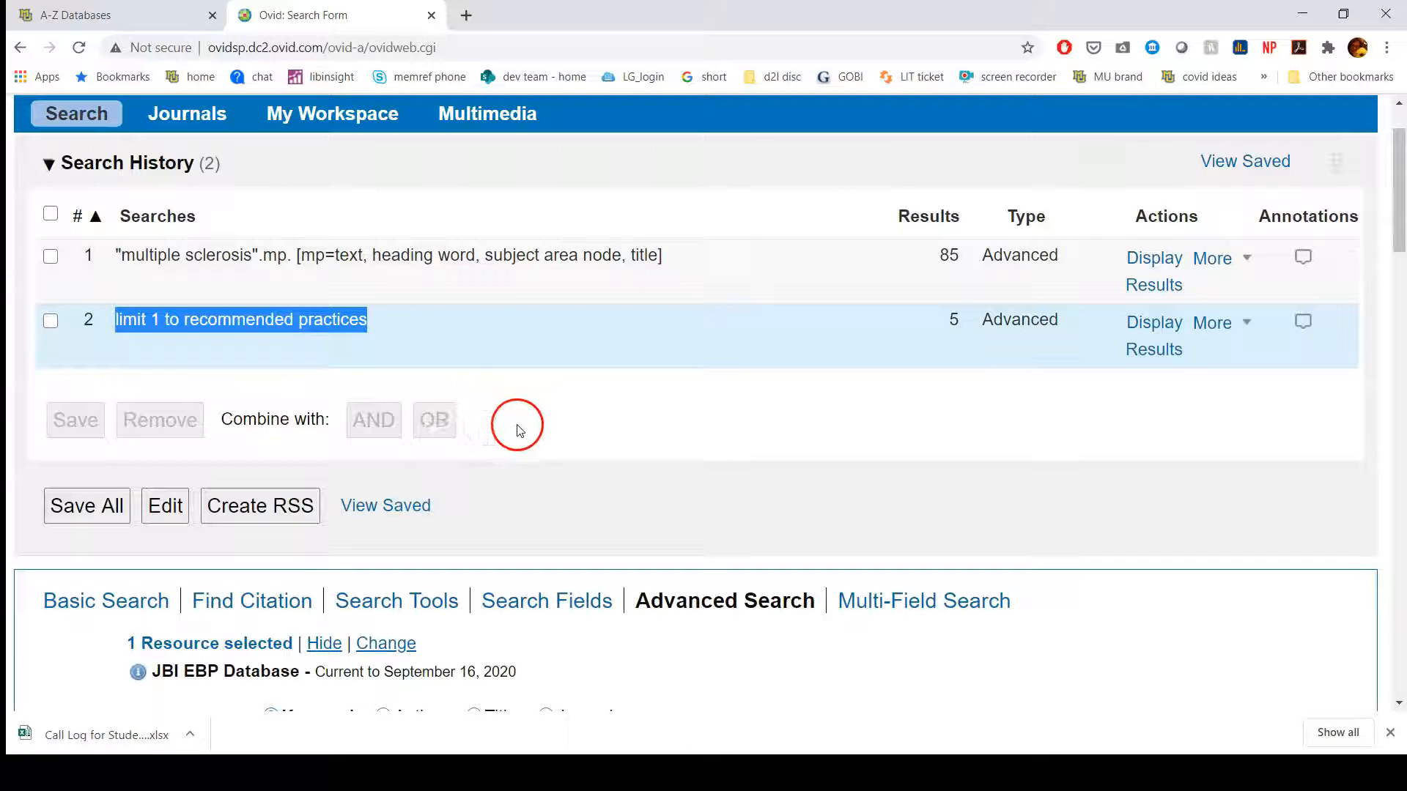
pyautogui.scroll(-3)
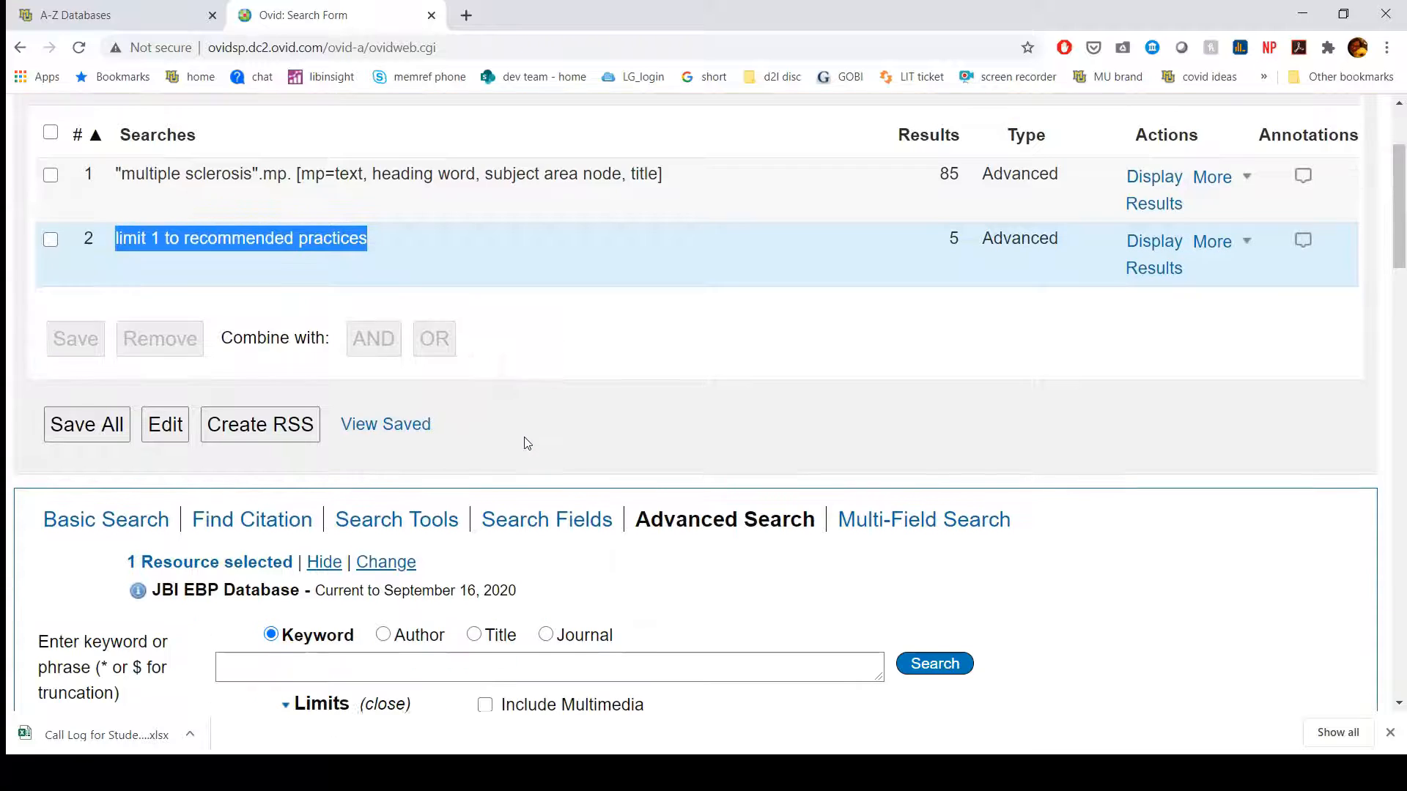
pyautogui.scroll(-3)
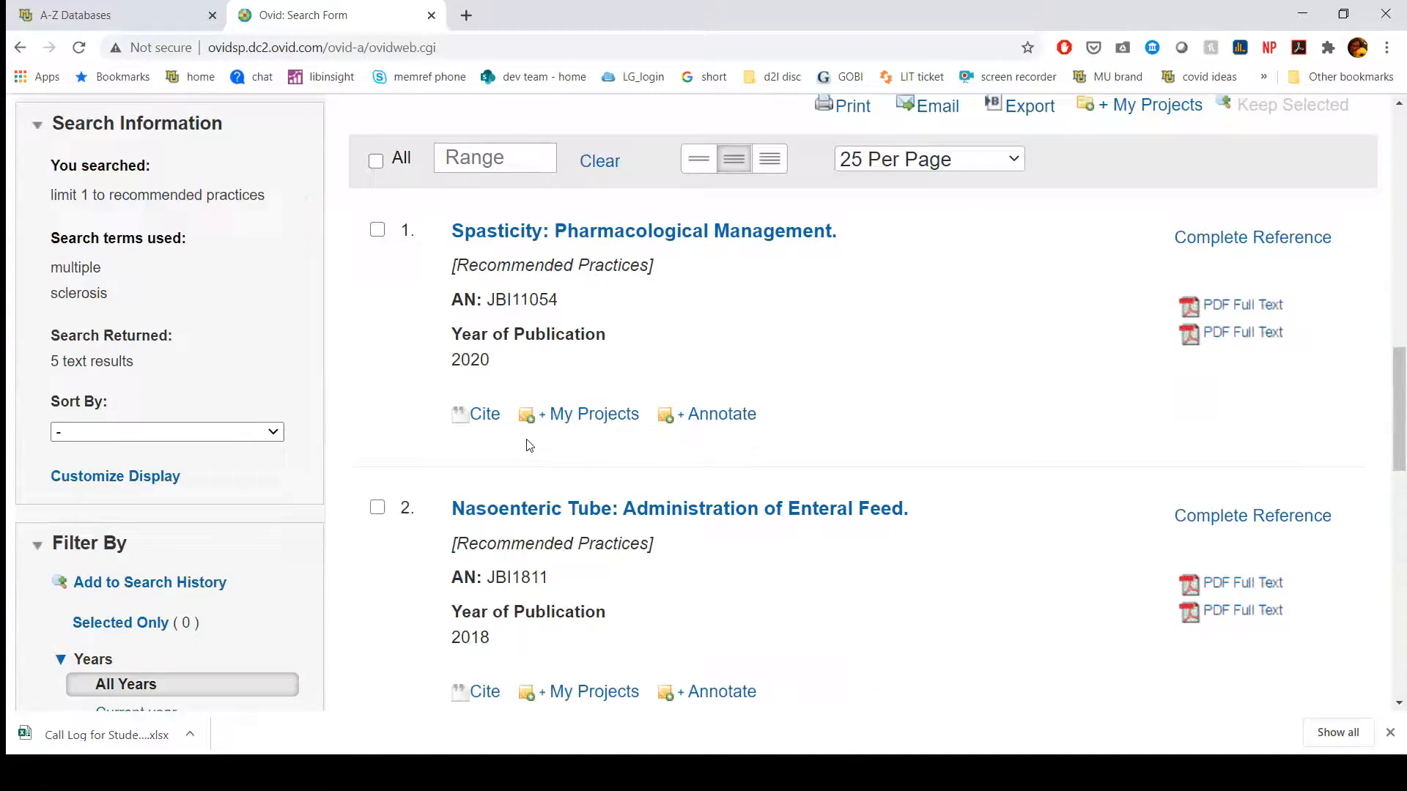
pyautogui.scroll(-3)
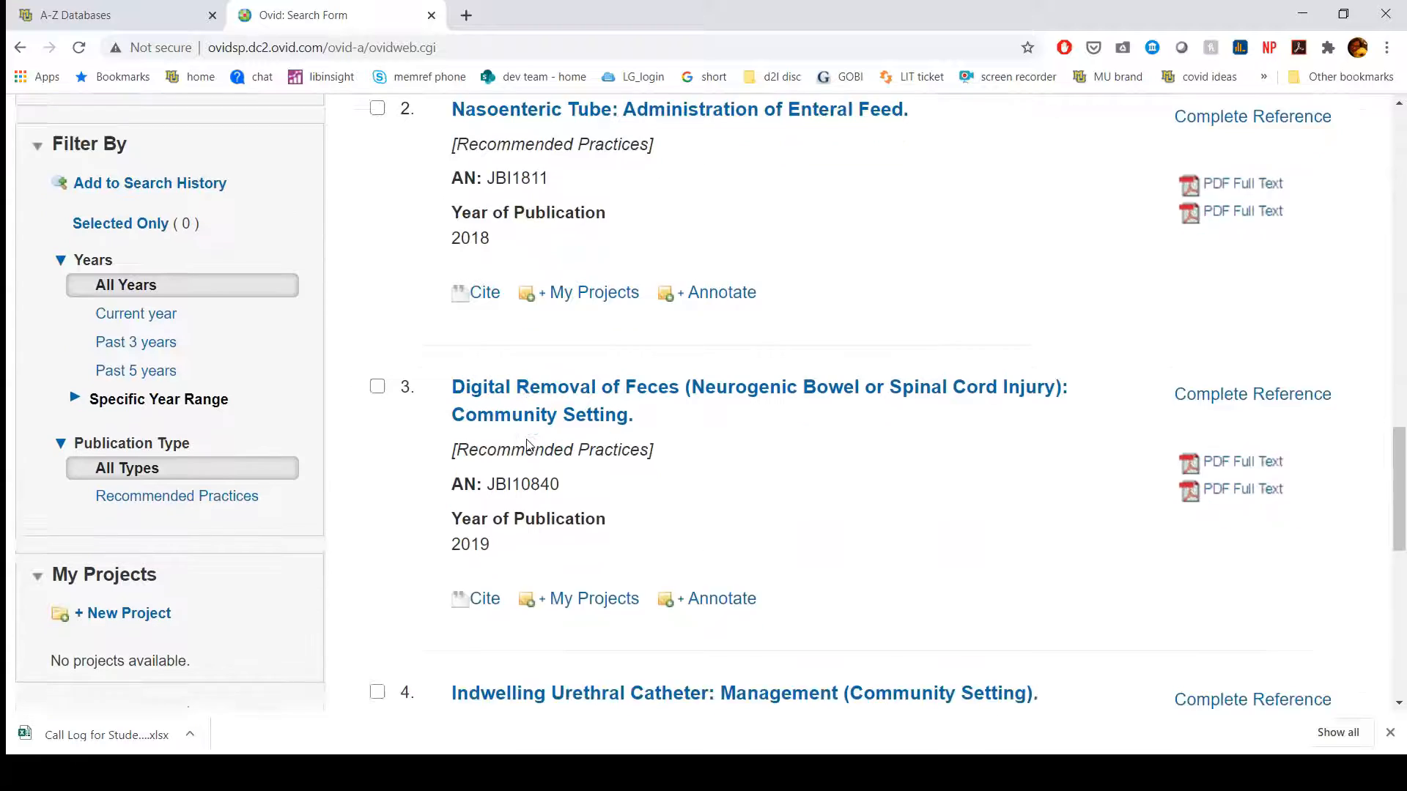
pyautogui.scroll(-3)
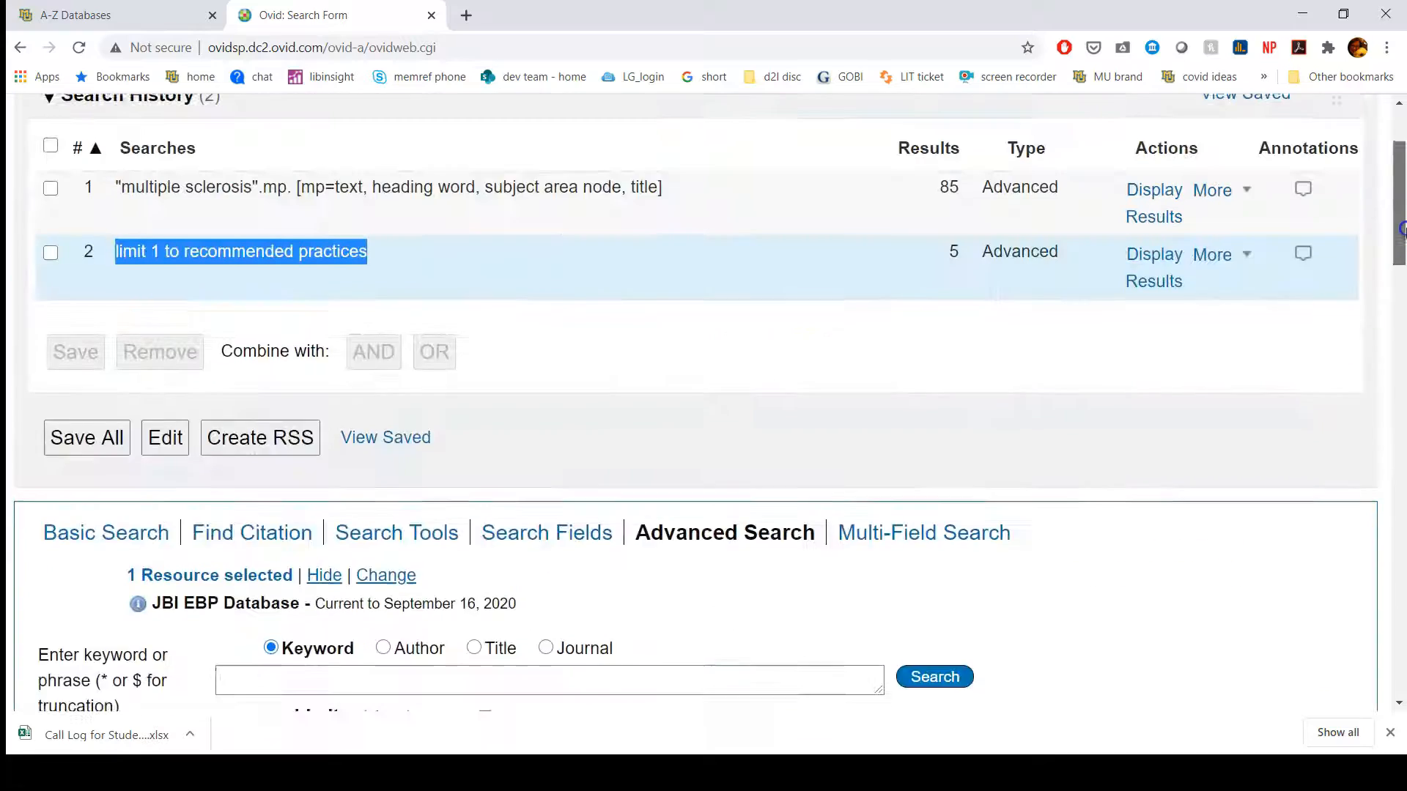
# Step: Search "multiple sclerosis" with no limits applied, returning 85 results
pyautogui.scroll(-3)
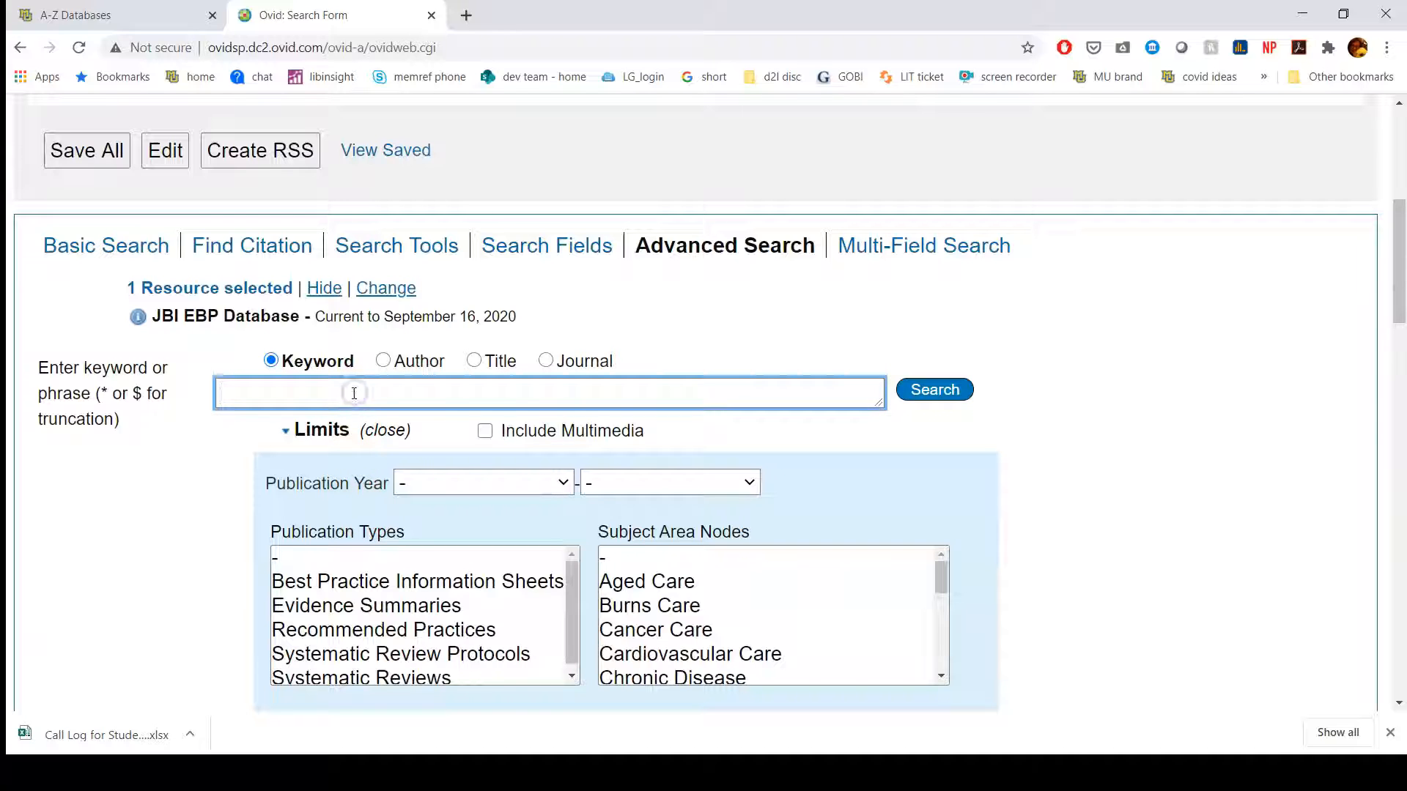
pyautogui.write('"multiple sclerosis" AND gait analysis')
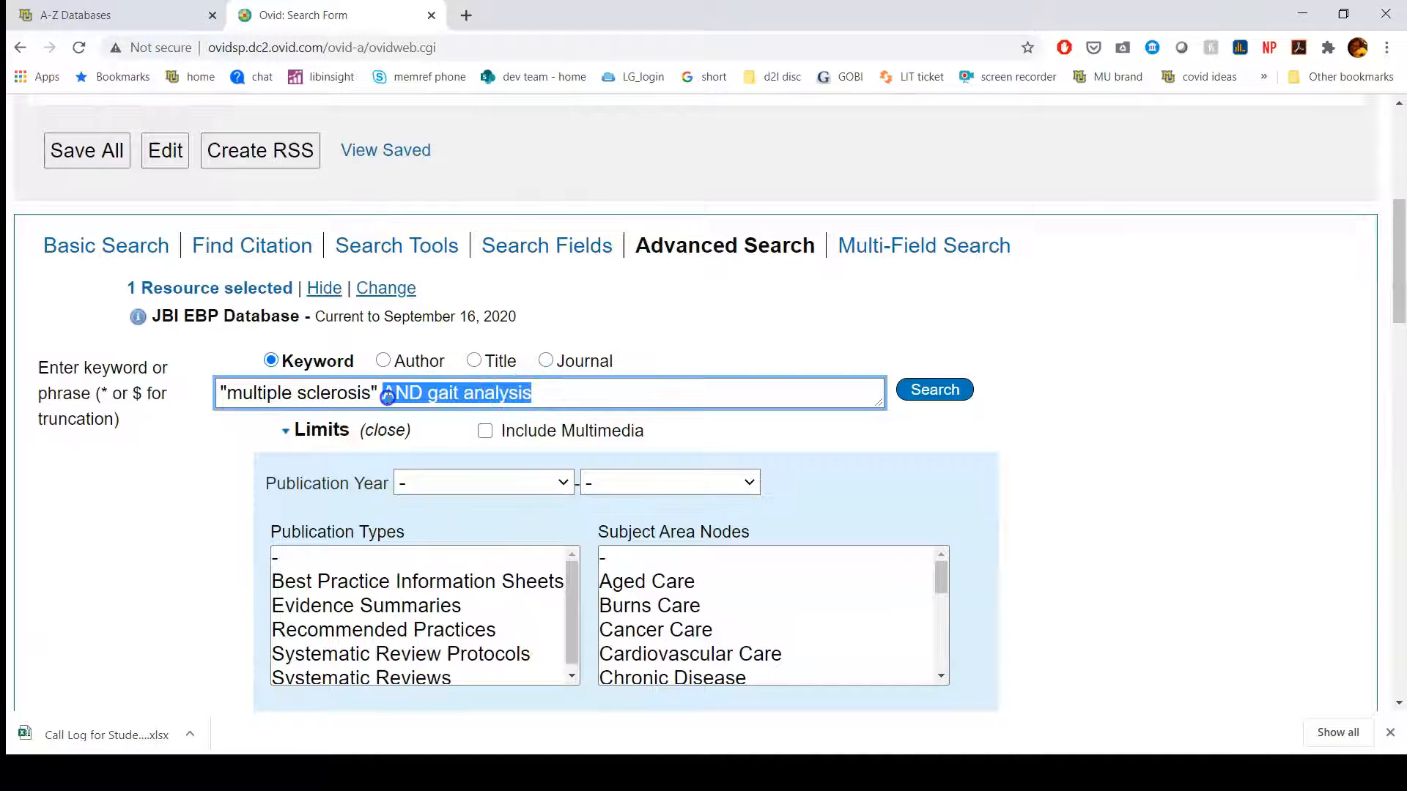
pyautogui.press('Delete')
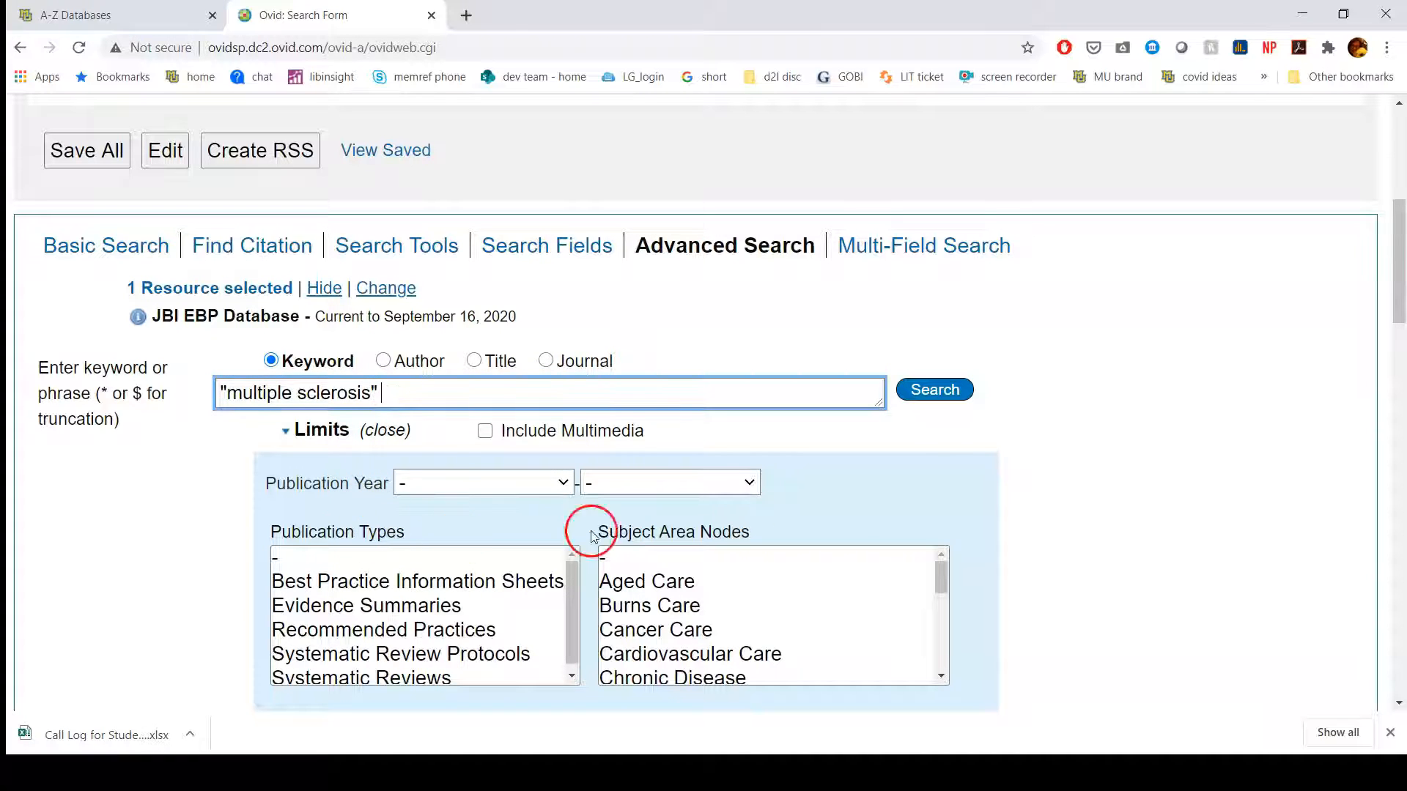
pyautogui.click(933, 389)
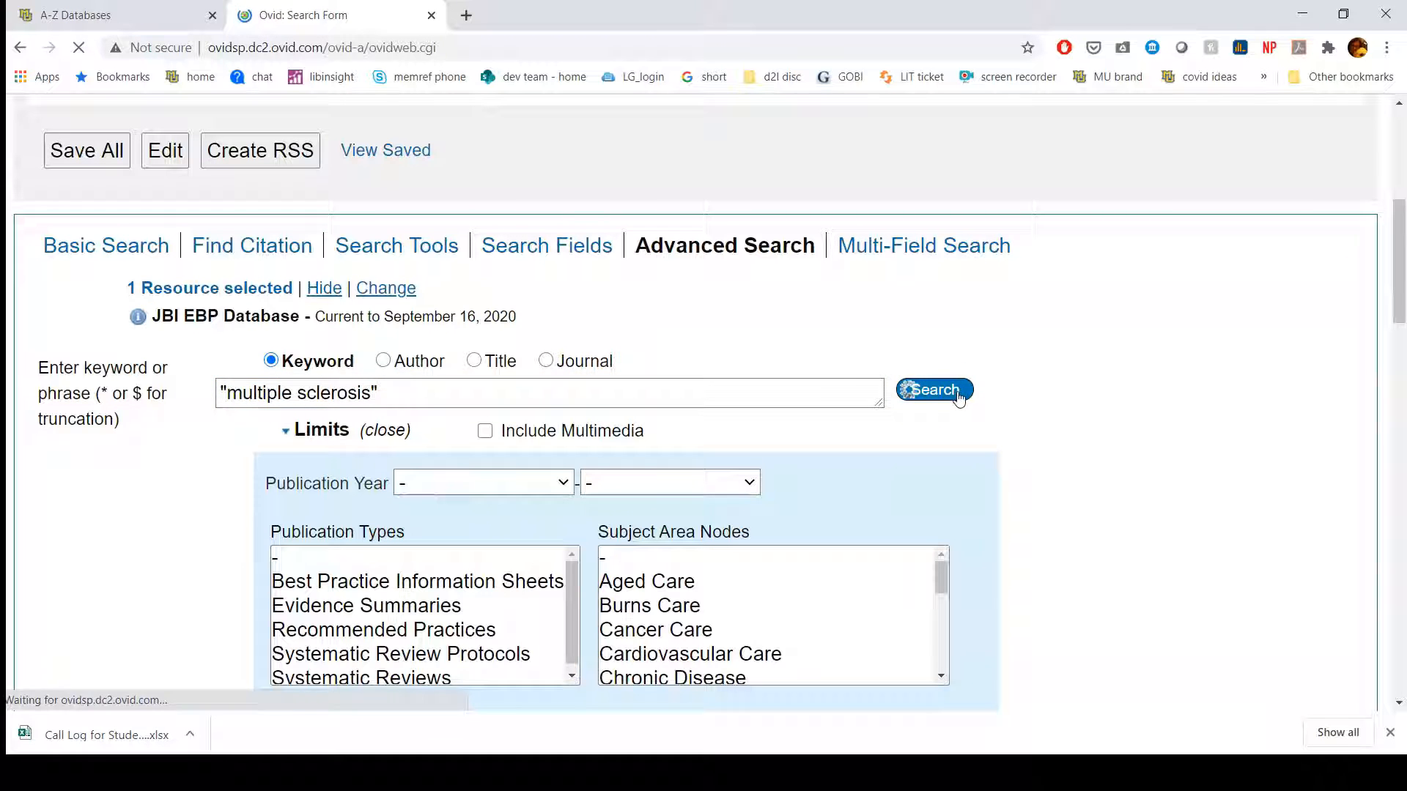
pyautogui.click(932, 388)
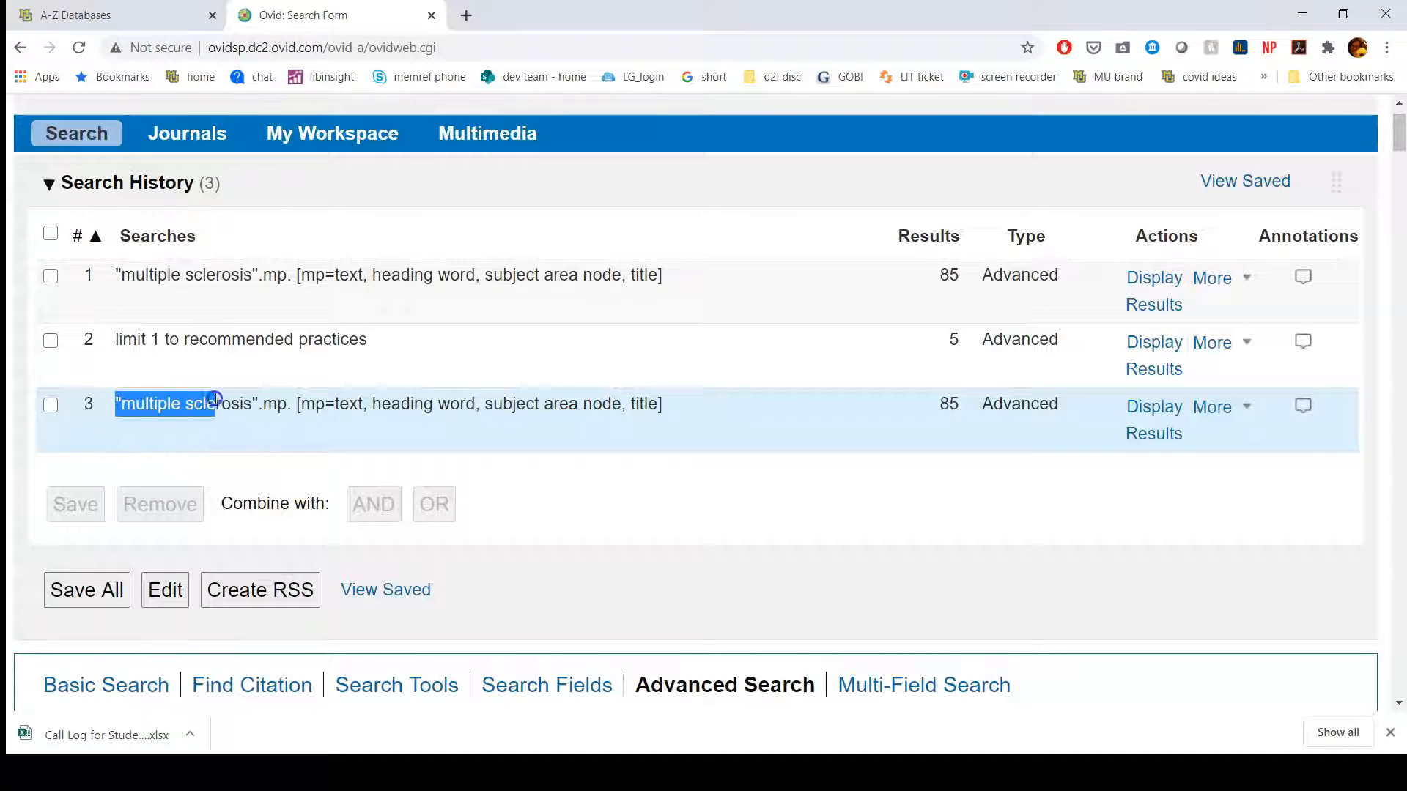
pyautogui.moveTo(215, 403); pyautogui.dragTo(660, 403)
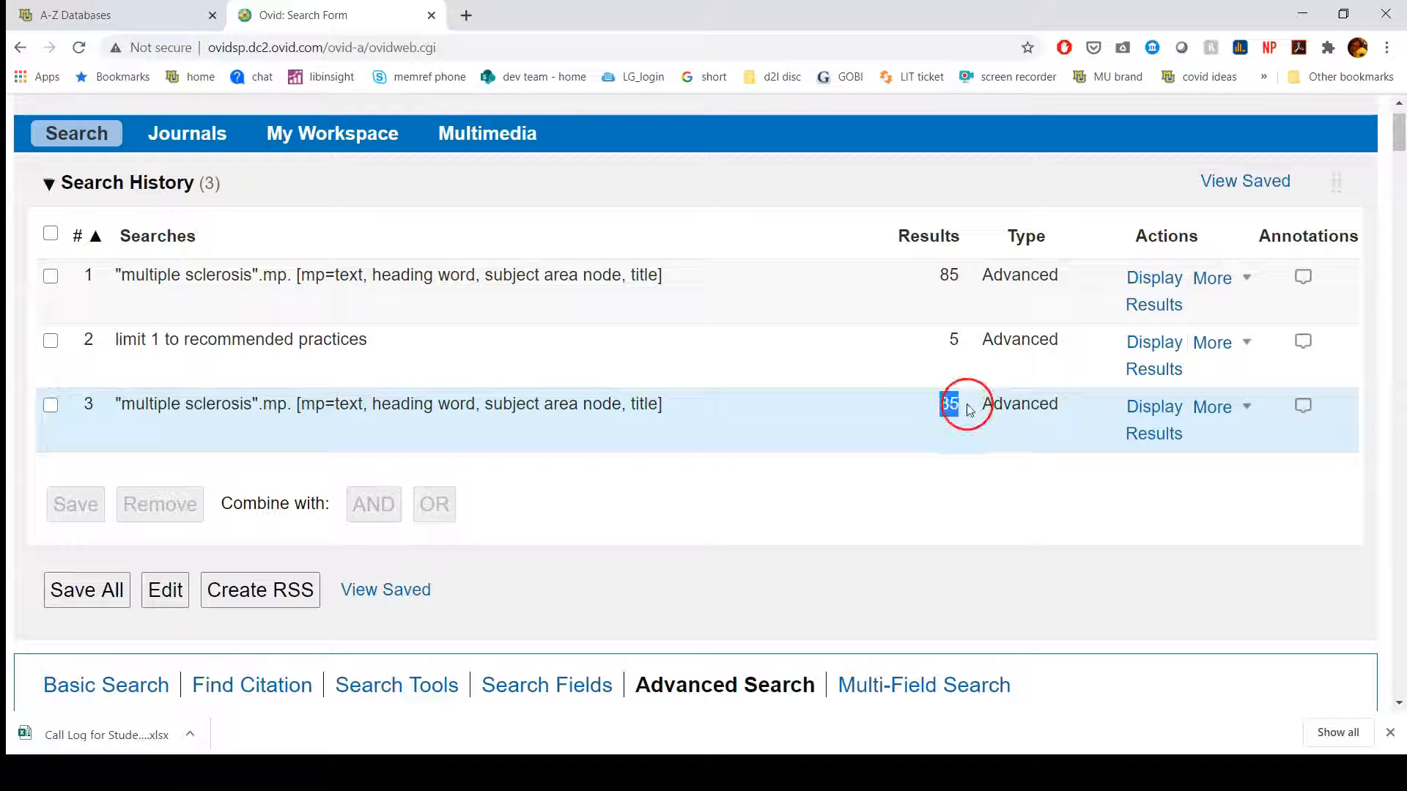
pyautogui.moveTo(967, 417)
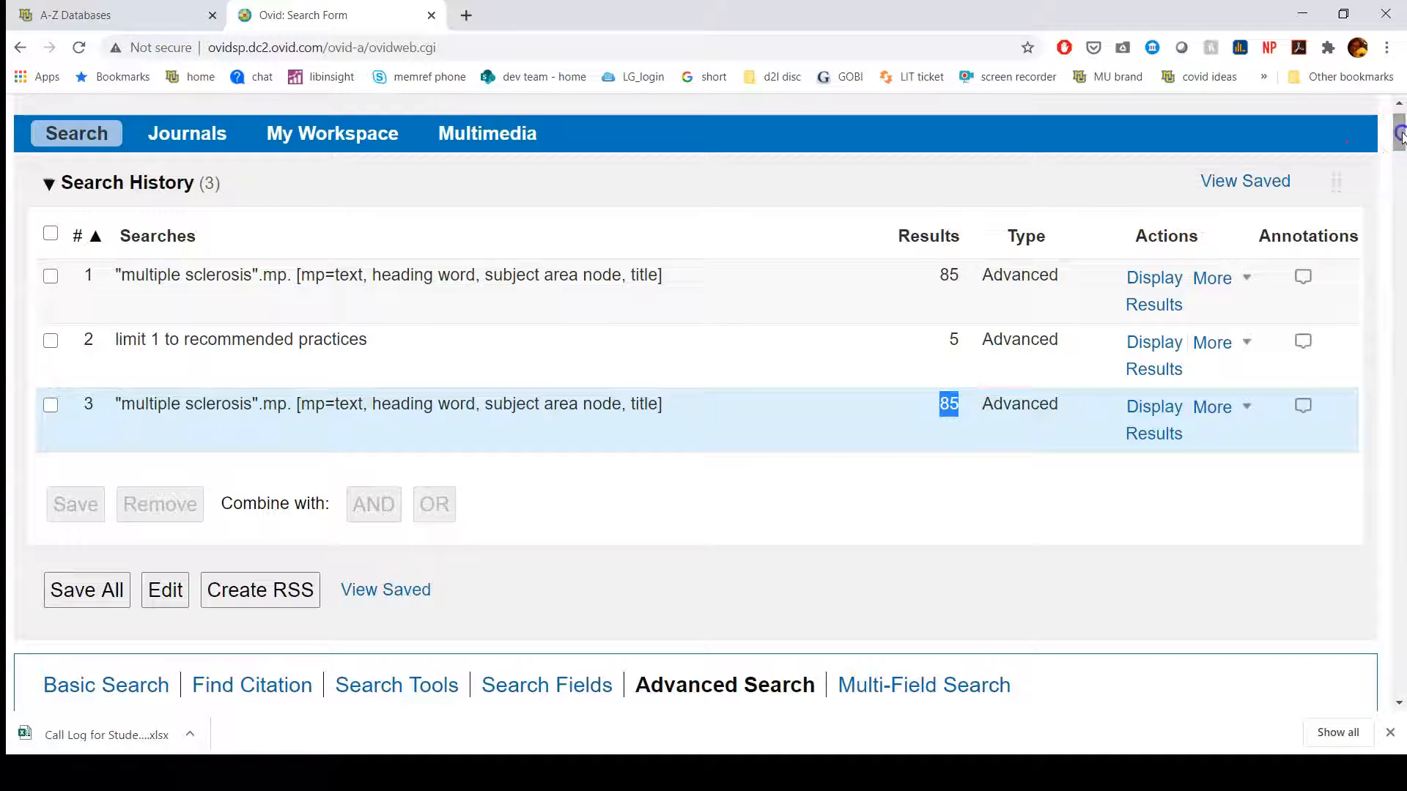
pyautogui.scroll(-3)
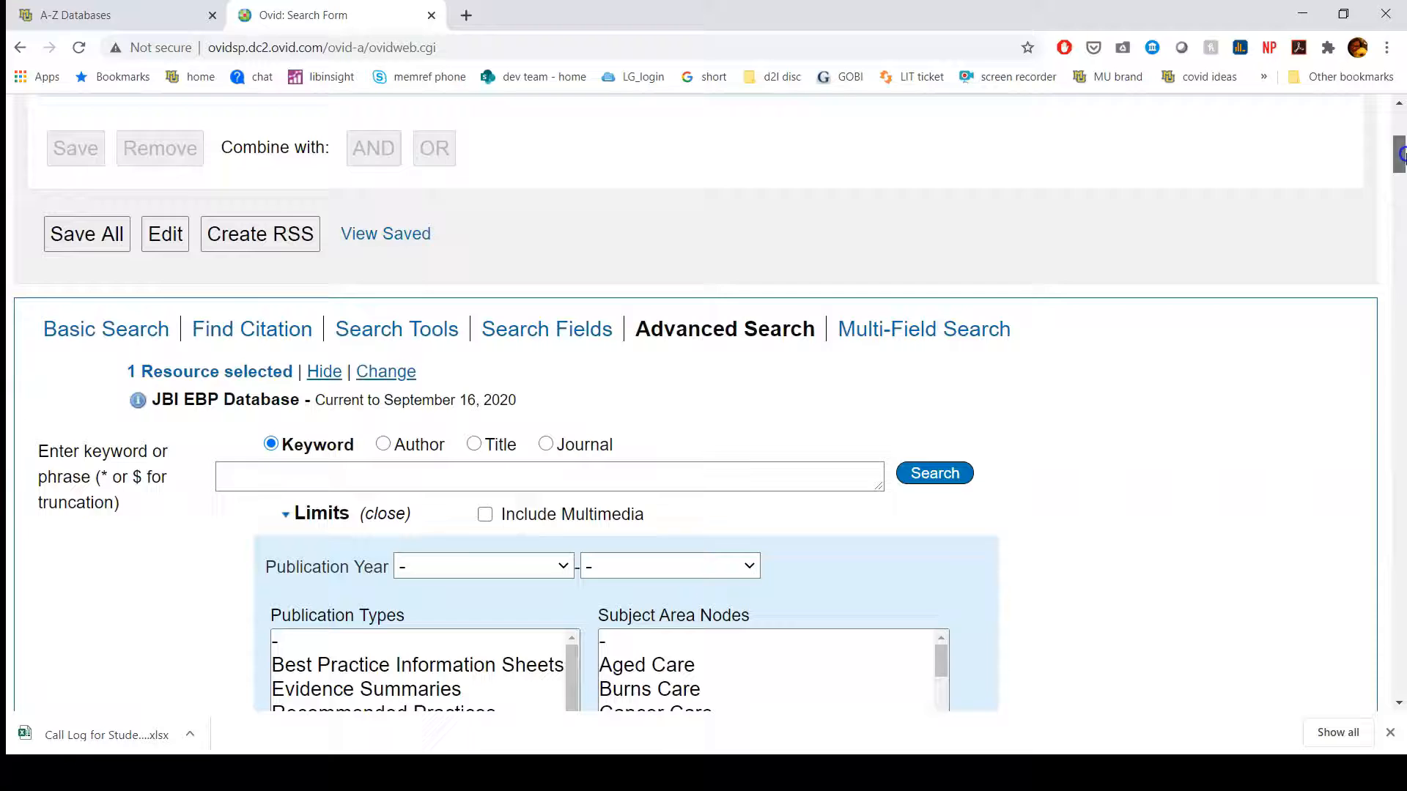
pyautogui.scroll(-3)
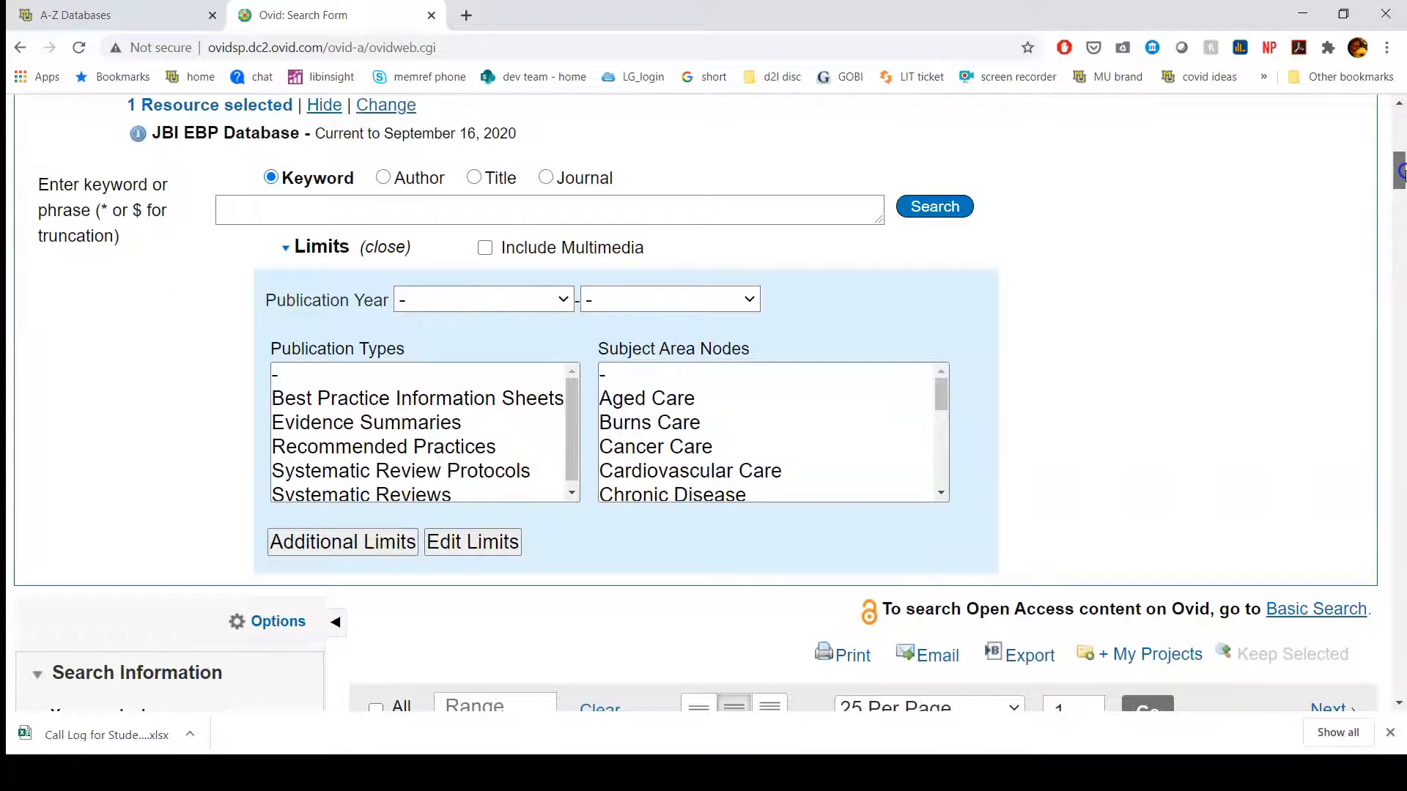
pyautogui.scroll(-3)
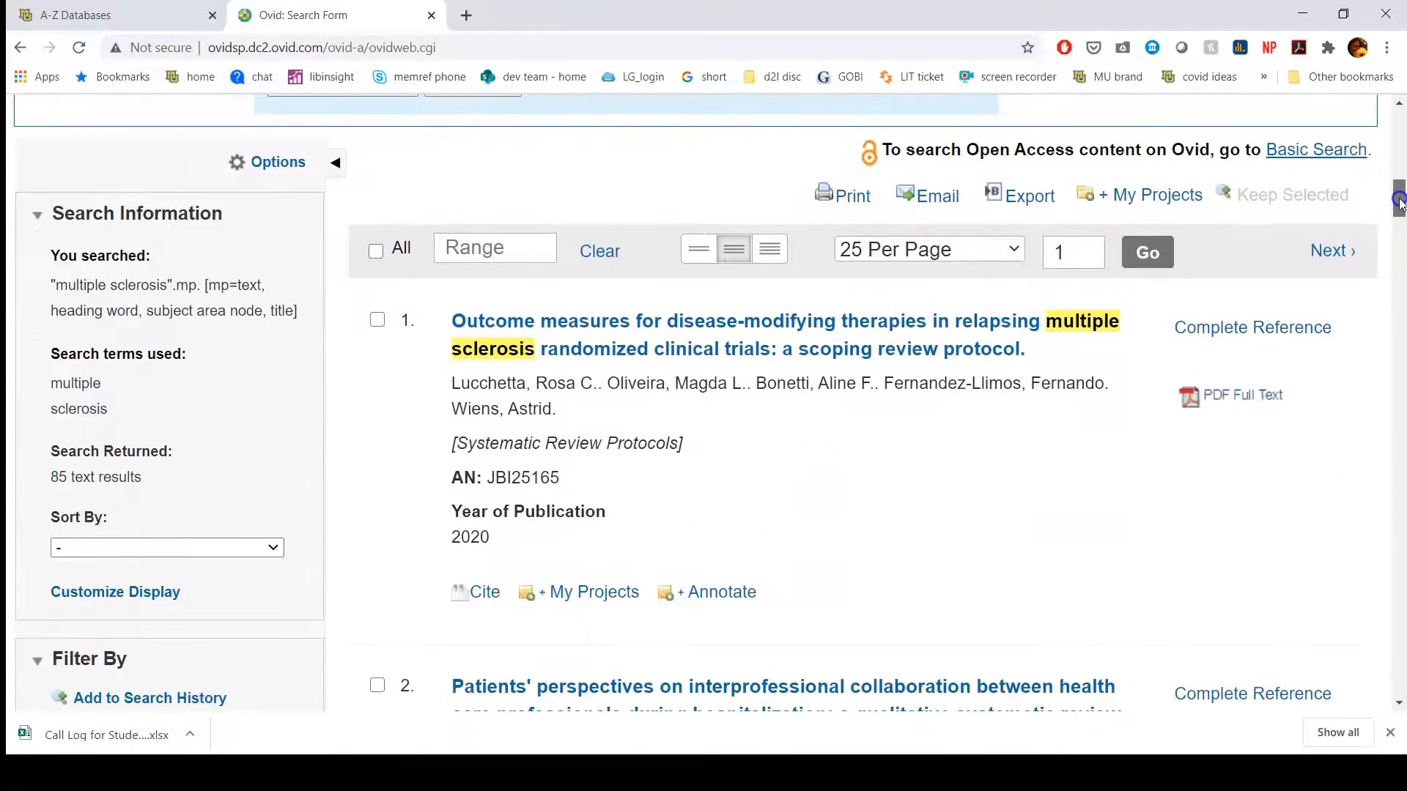
pyautogui.scroll(-3)
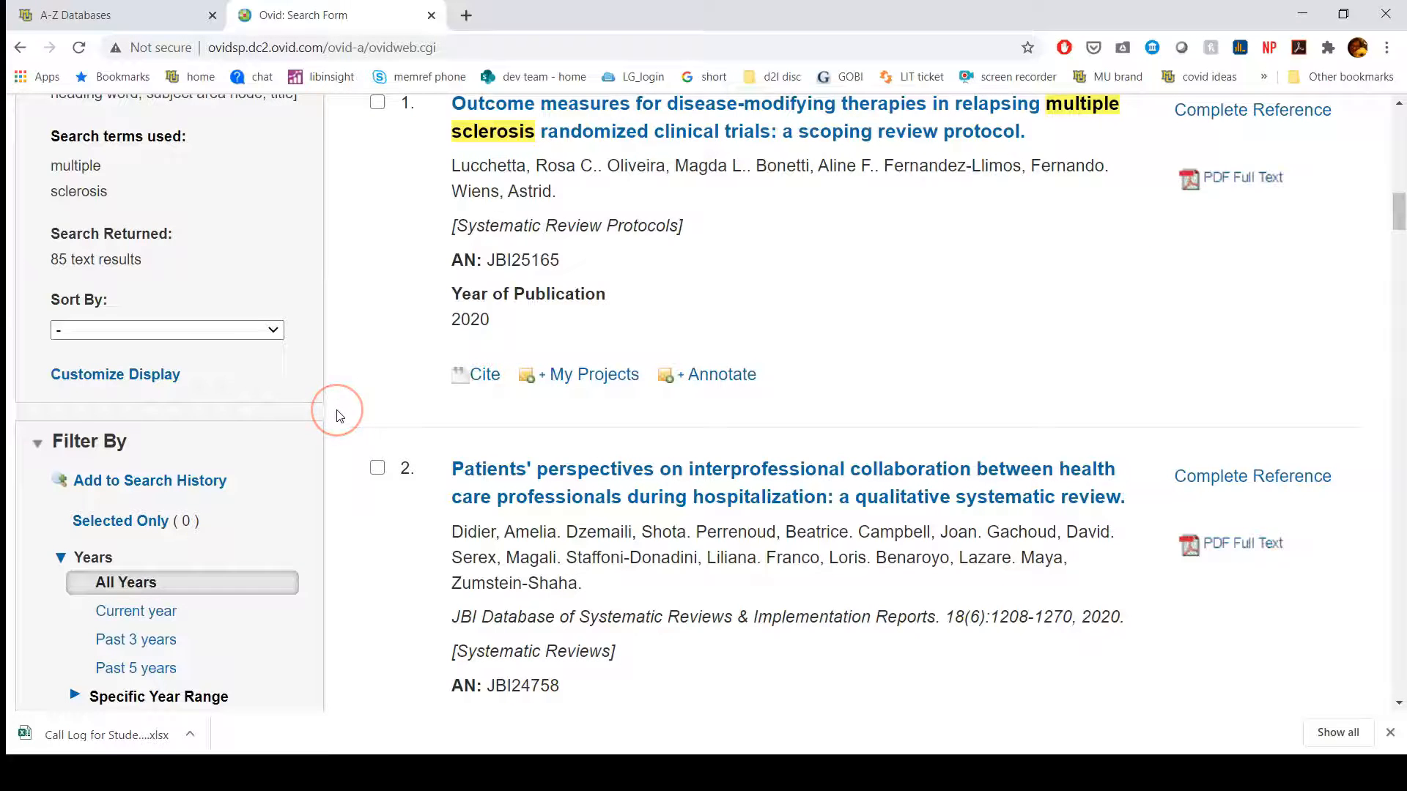
pyautogui.scroll(-3)
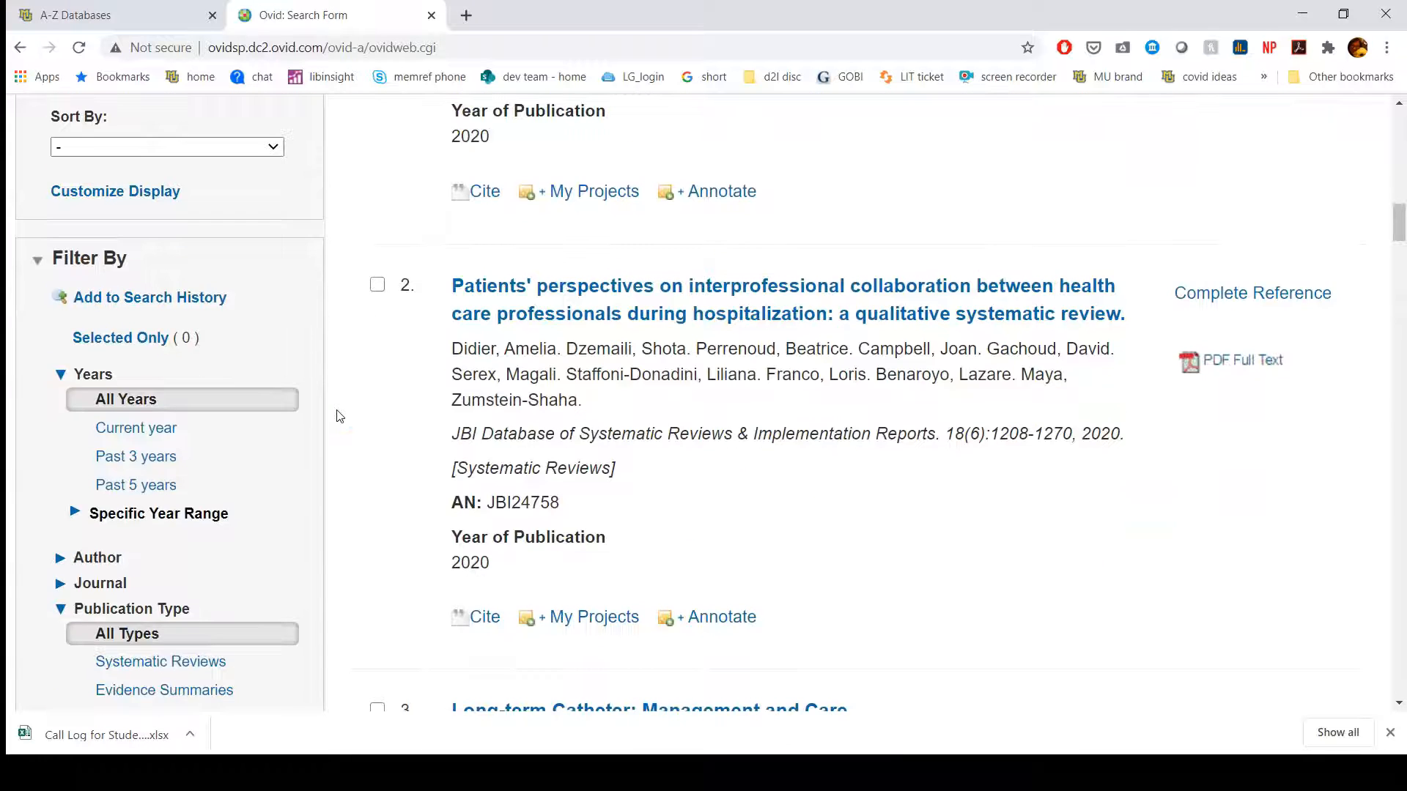
pyautogui.scroll(-3)
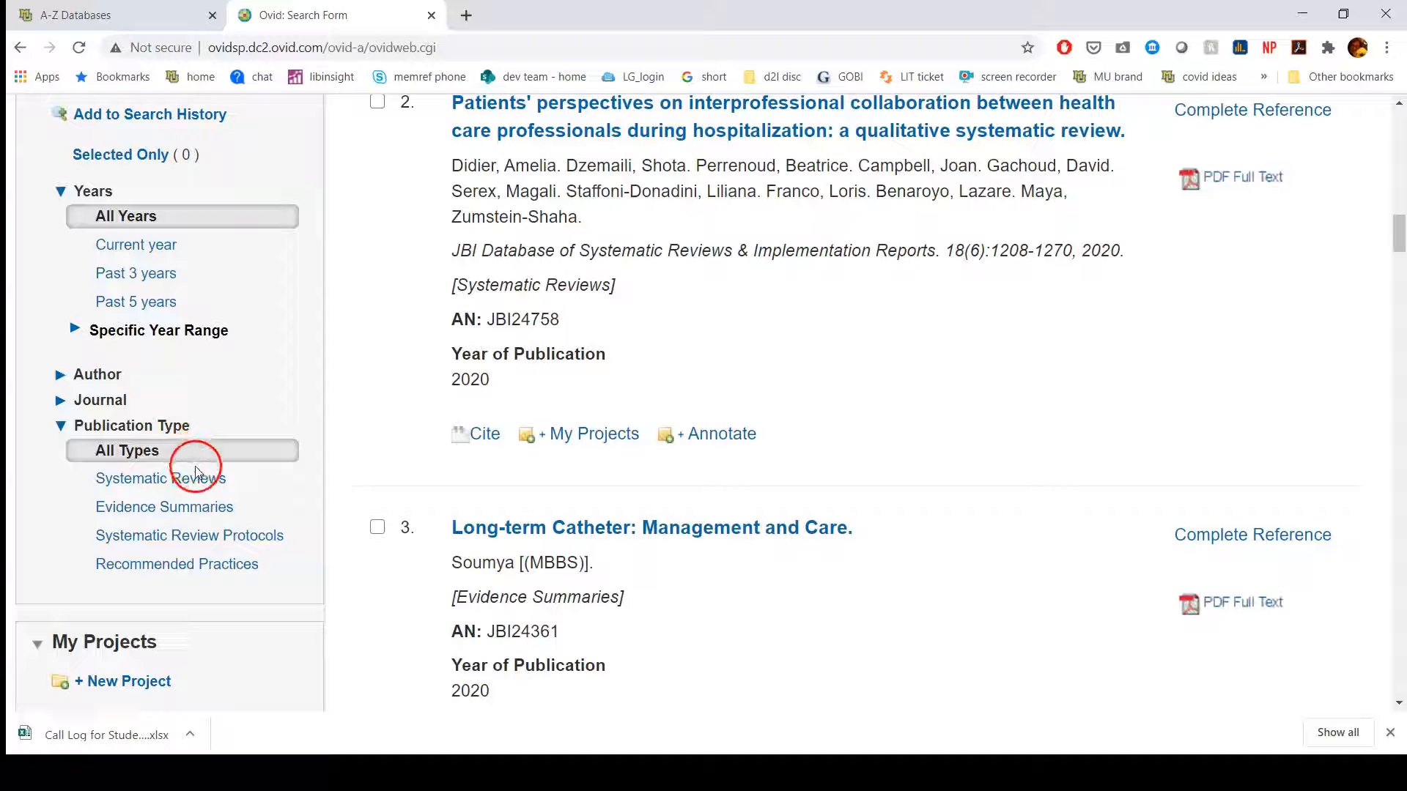
pyautogui.moveTo(161, 479)
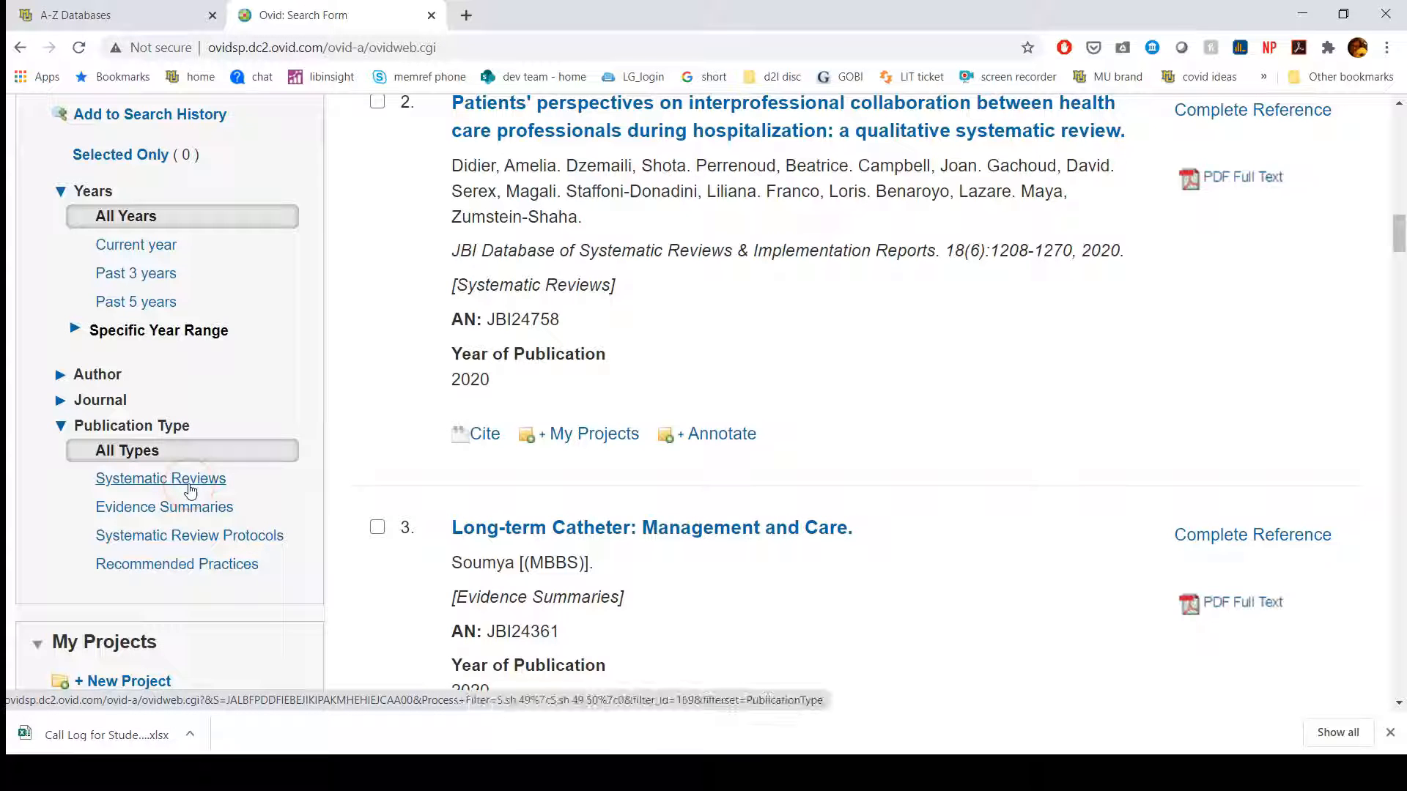
# Step: Apply the Systematic Reviews publication-type filter and scroll through the filtered reviews
pyautogui.click(160, 478)
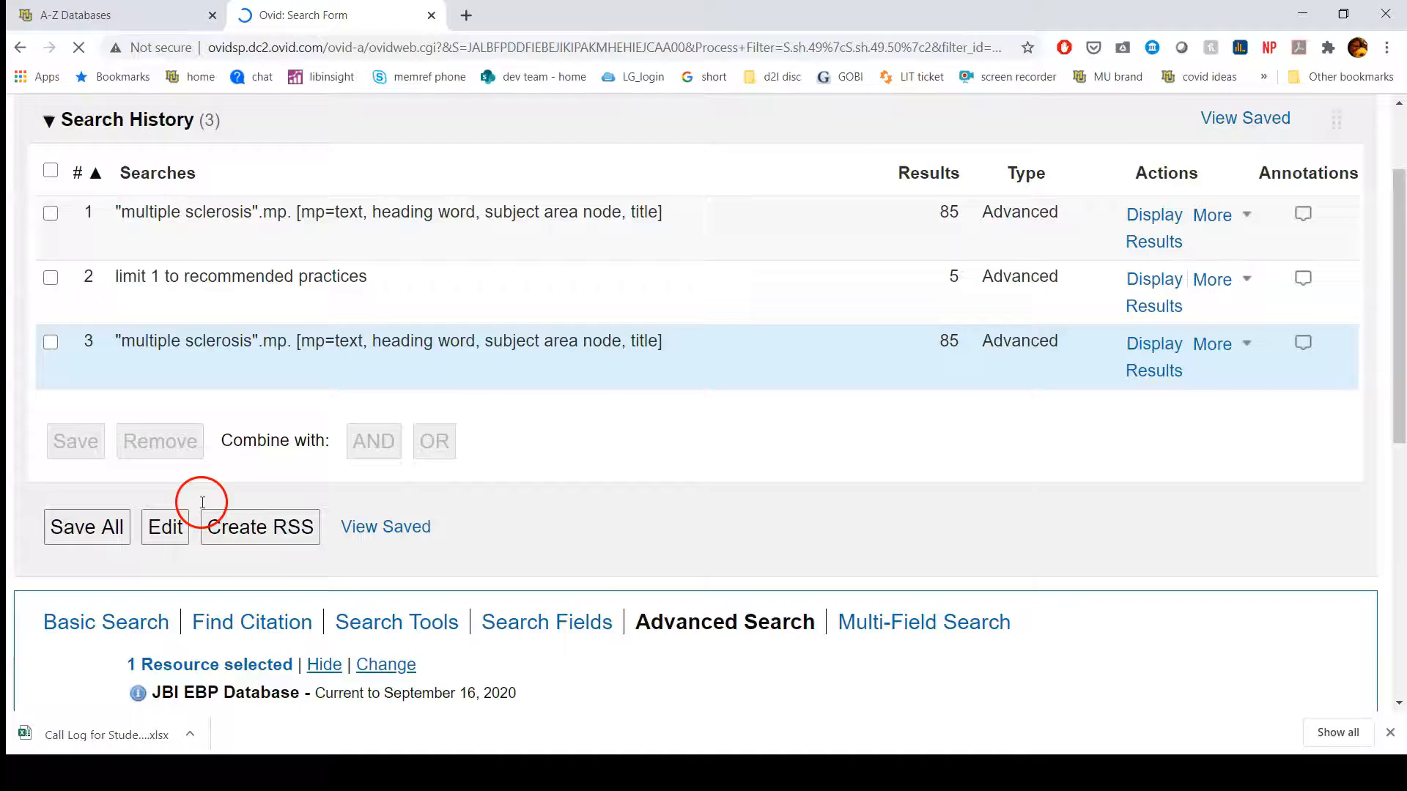
pyautogui.scroll(-3)
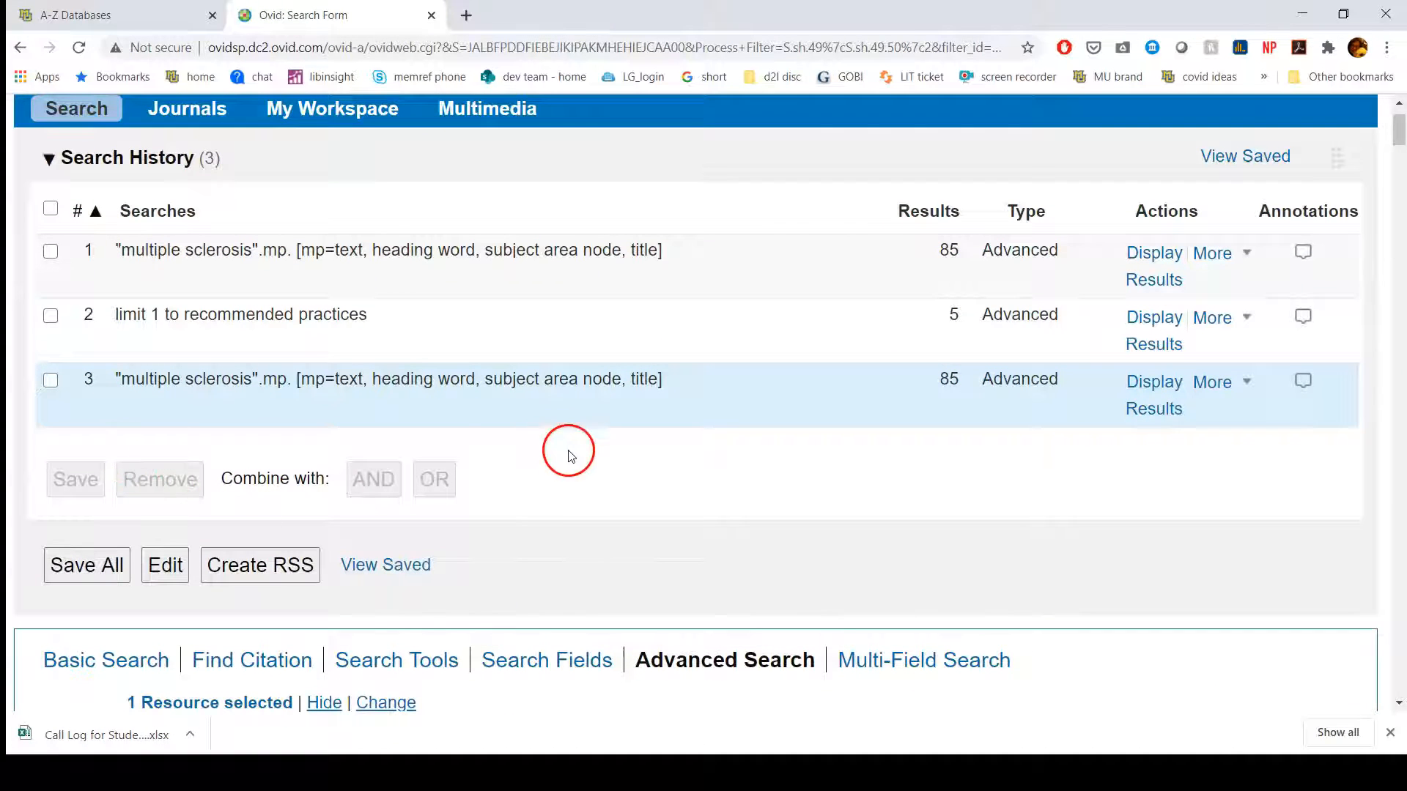
pyautogui.scroll(-3)
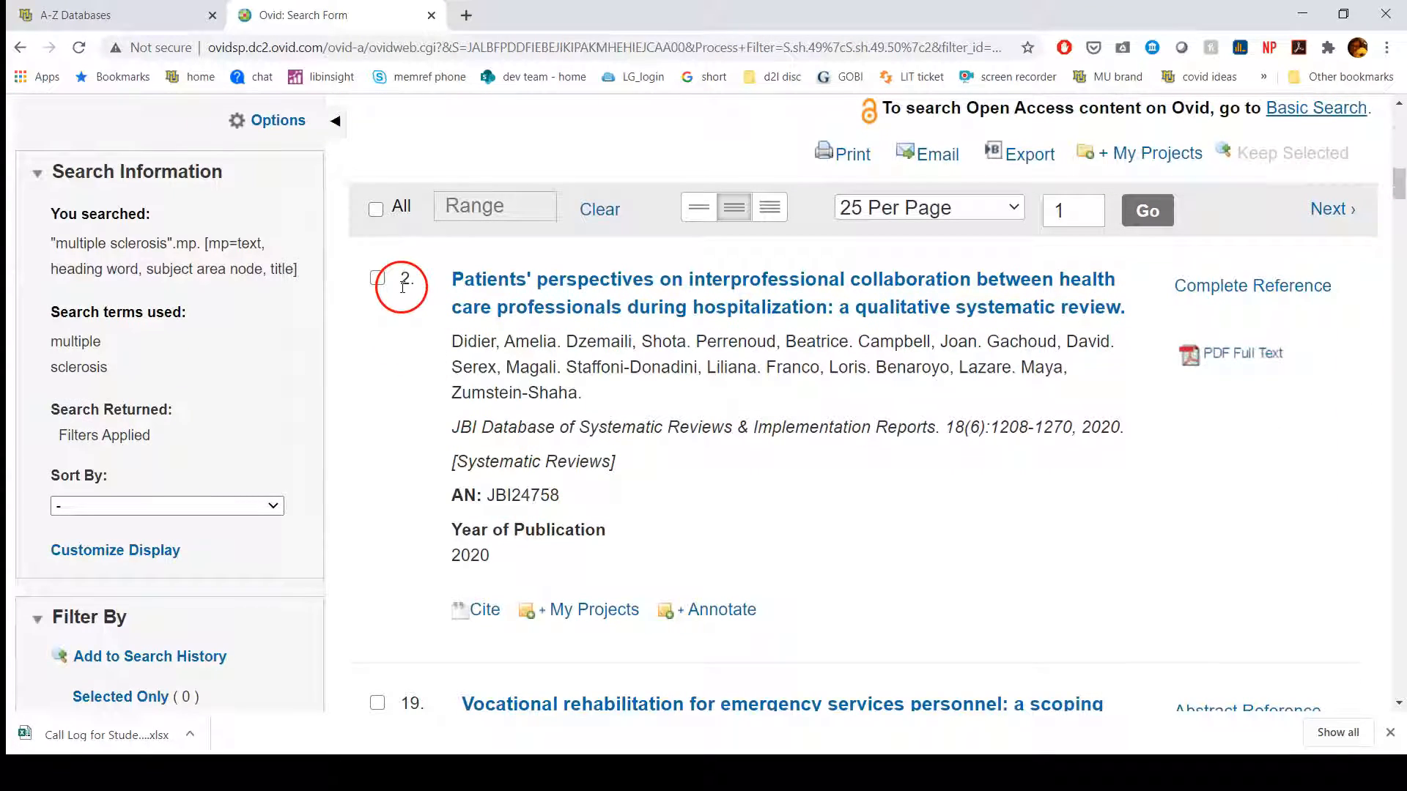
pyautogui.scroll(-3)
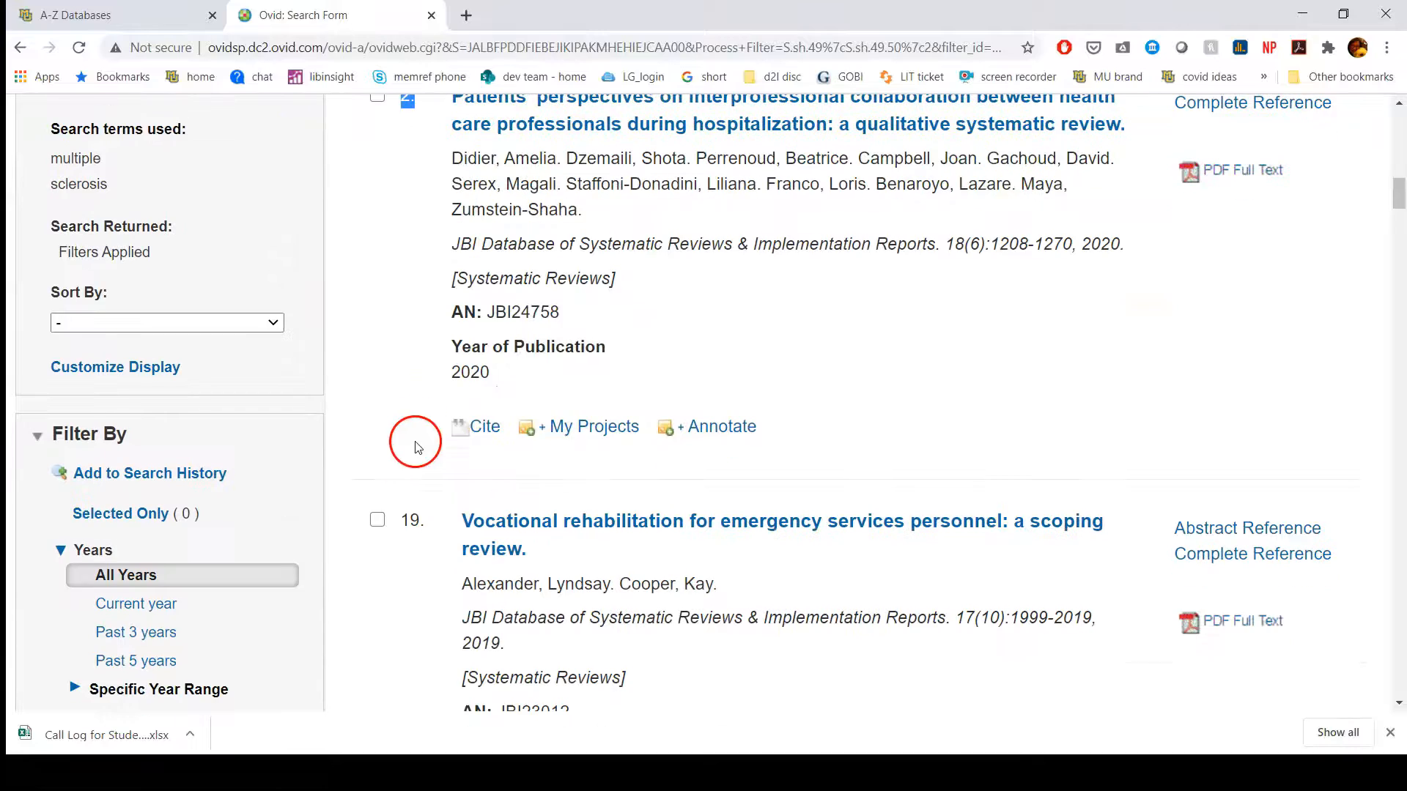